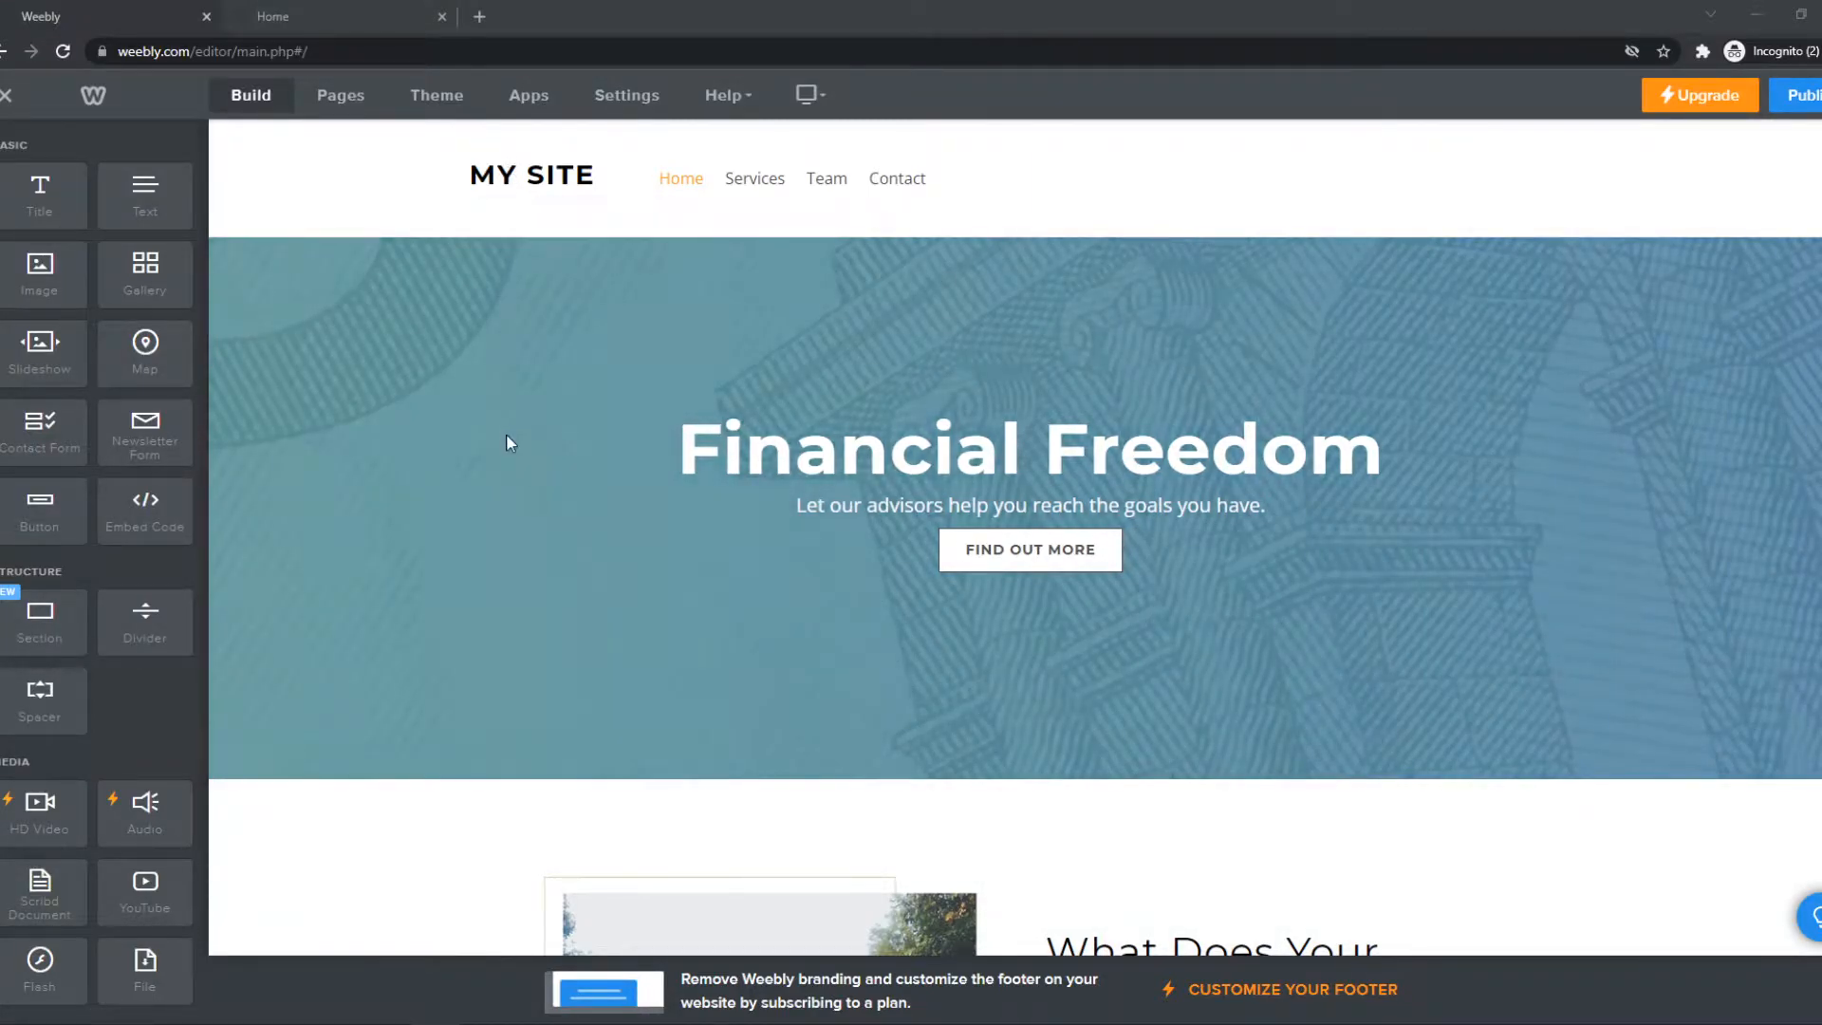
Switch the header's site title off, then back to showing it as text.
{"action": "left_click", "coordinate": [529, 177]}
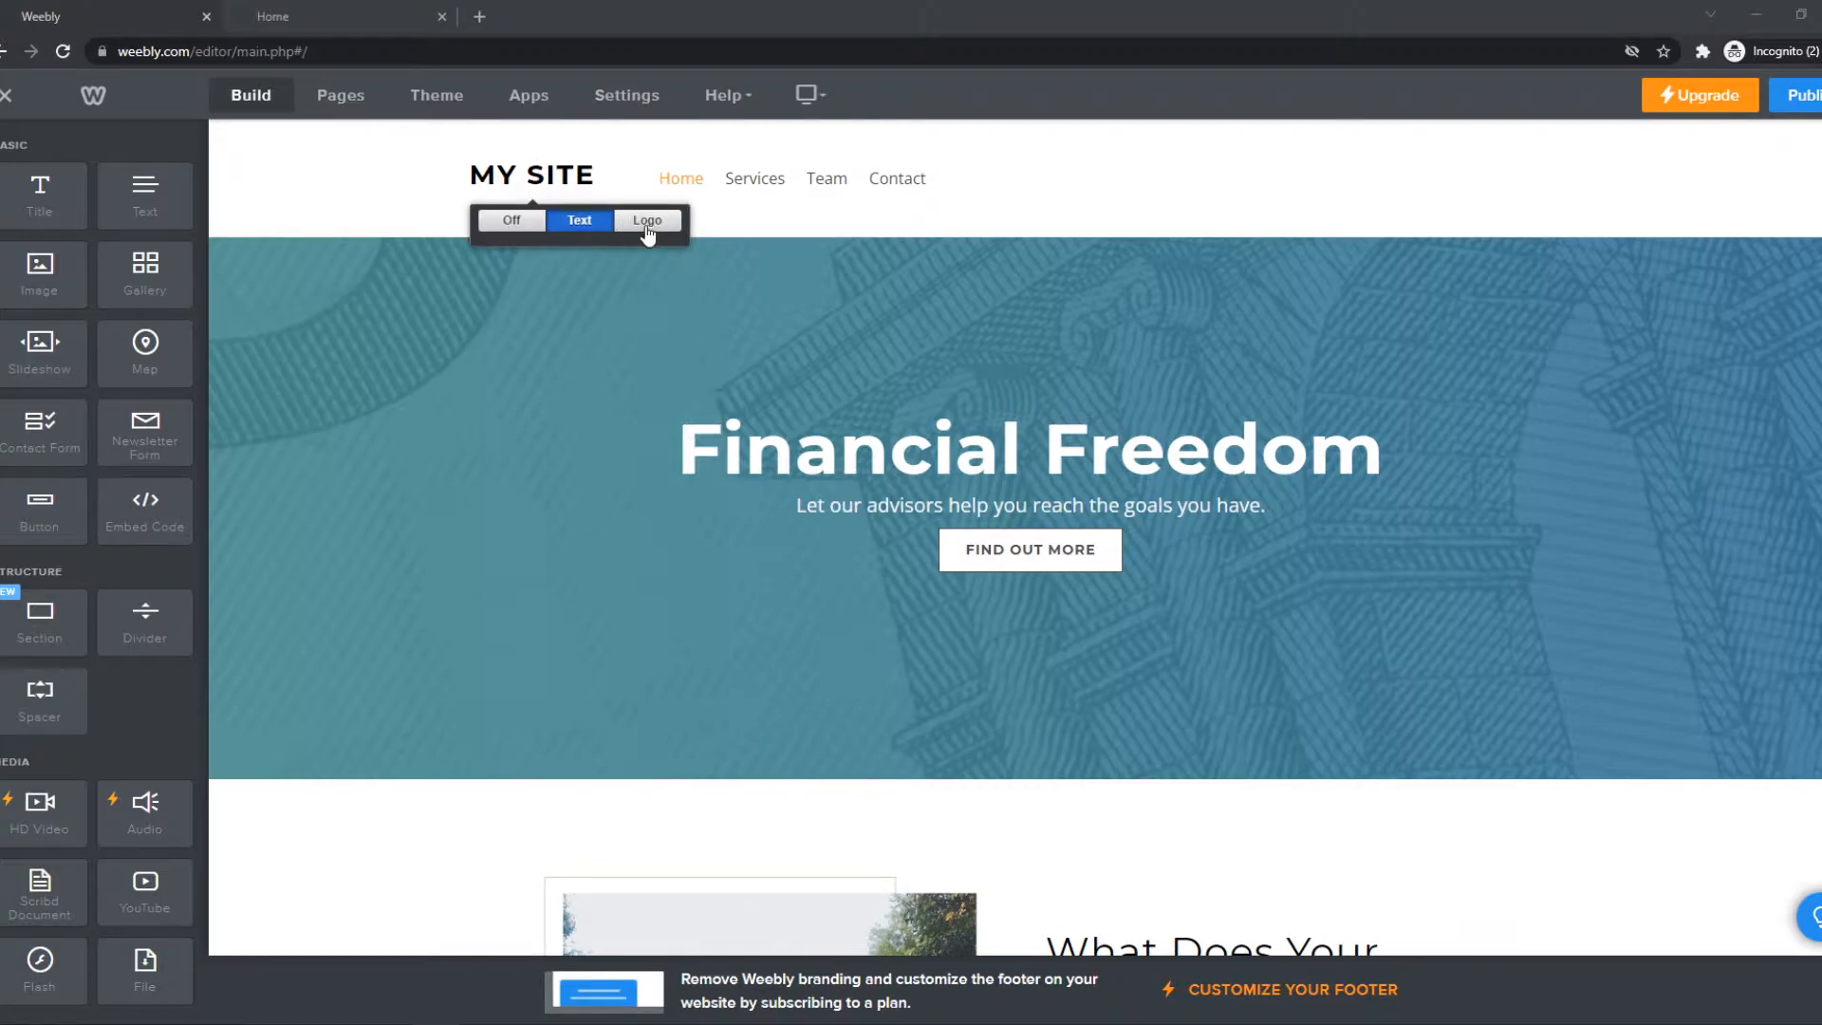
{"action": "left_click", "coordinate": [511, 221]}
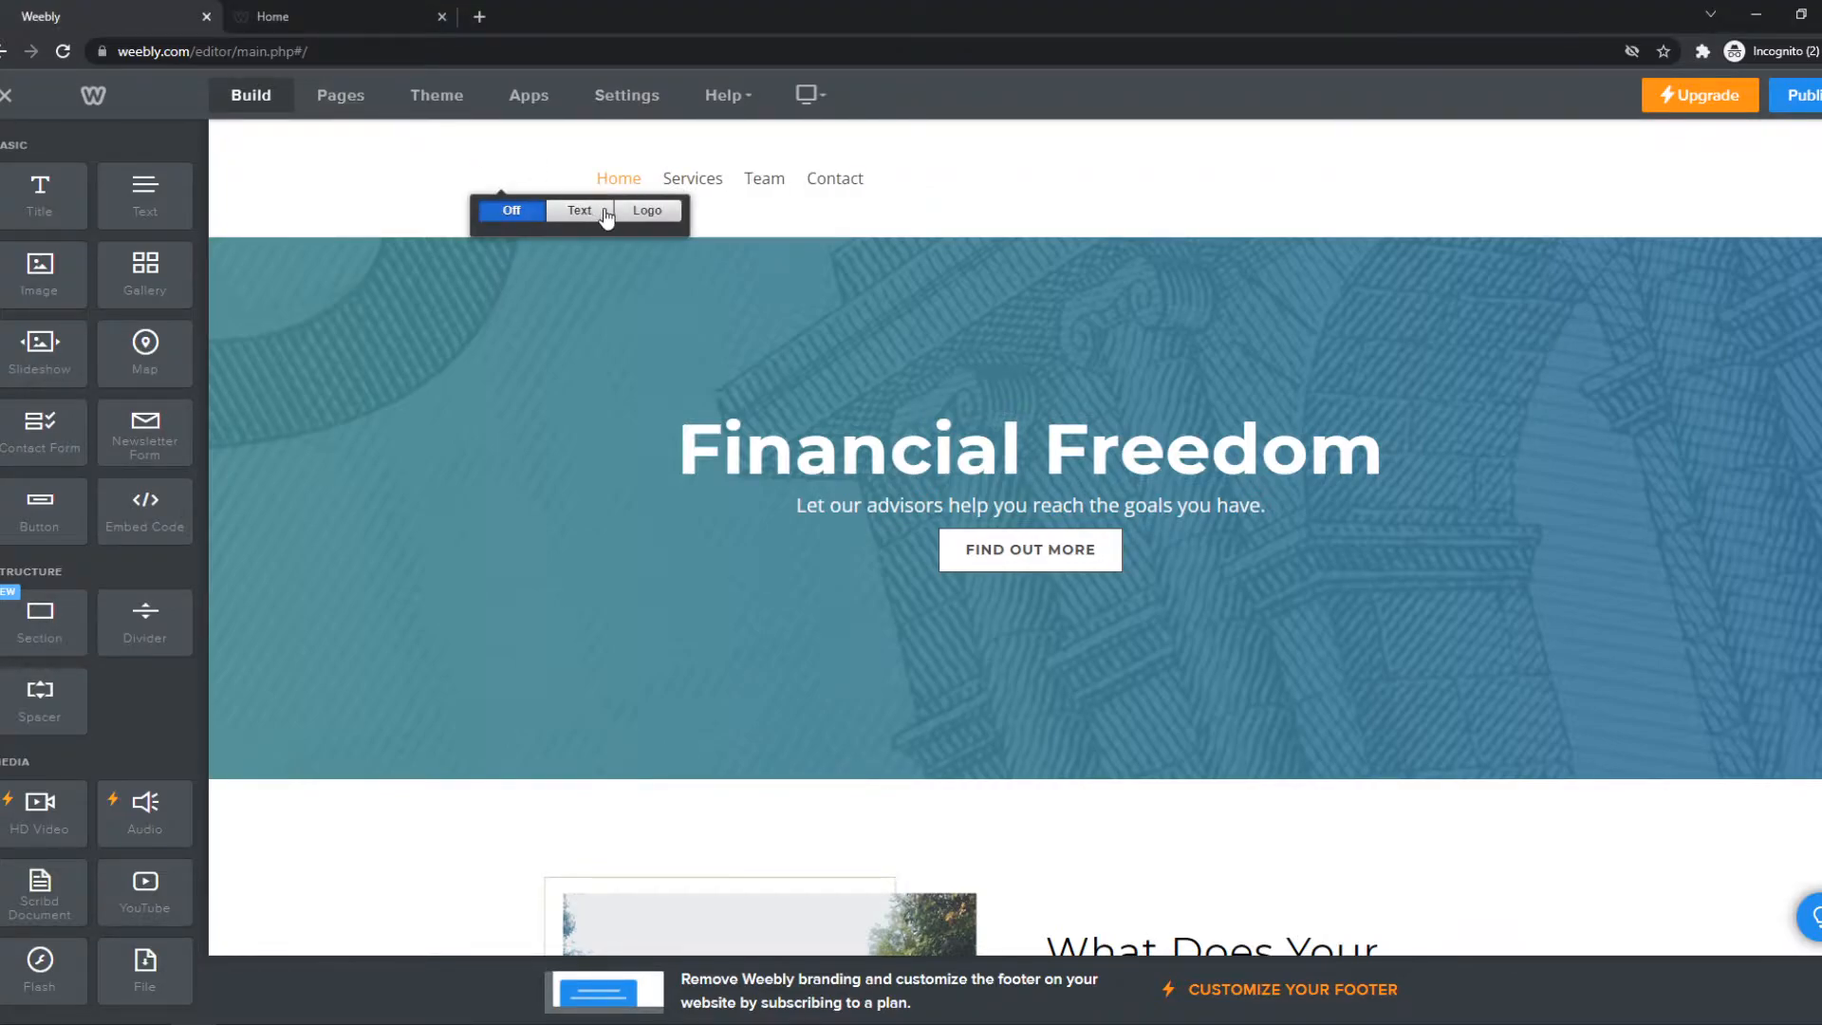
{"action": "left_click", "coordinate": [579, 210]}
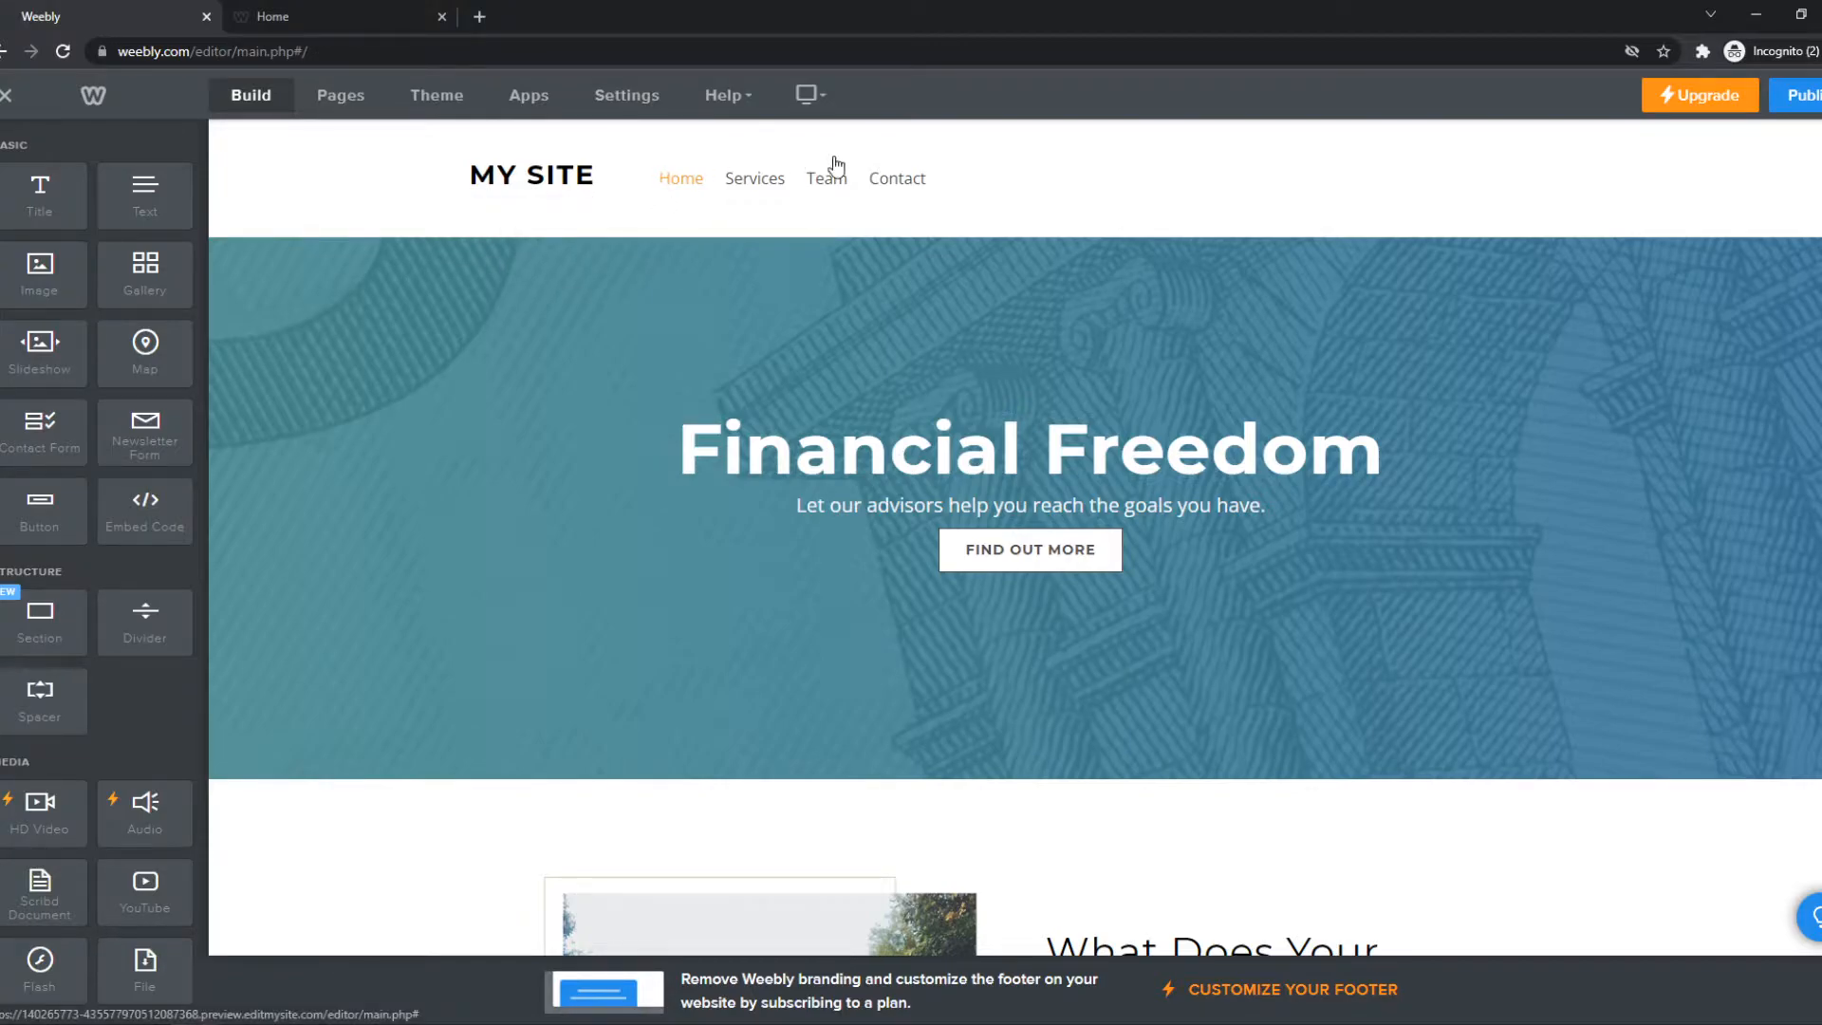
{"action": "mouse_move", "coordinate": [651, 177]}
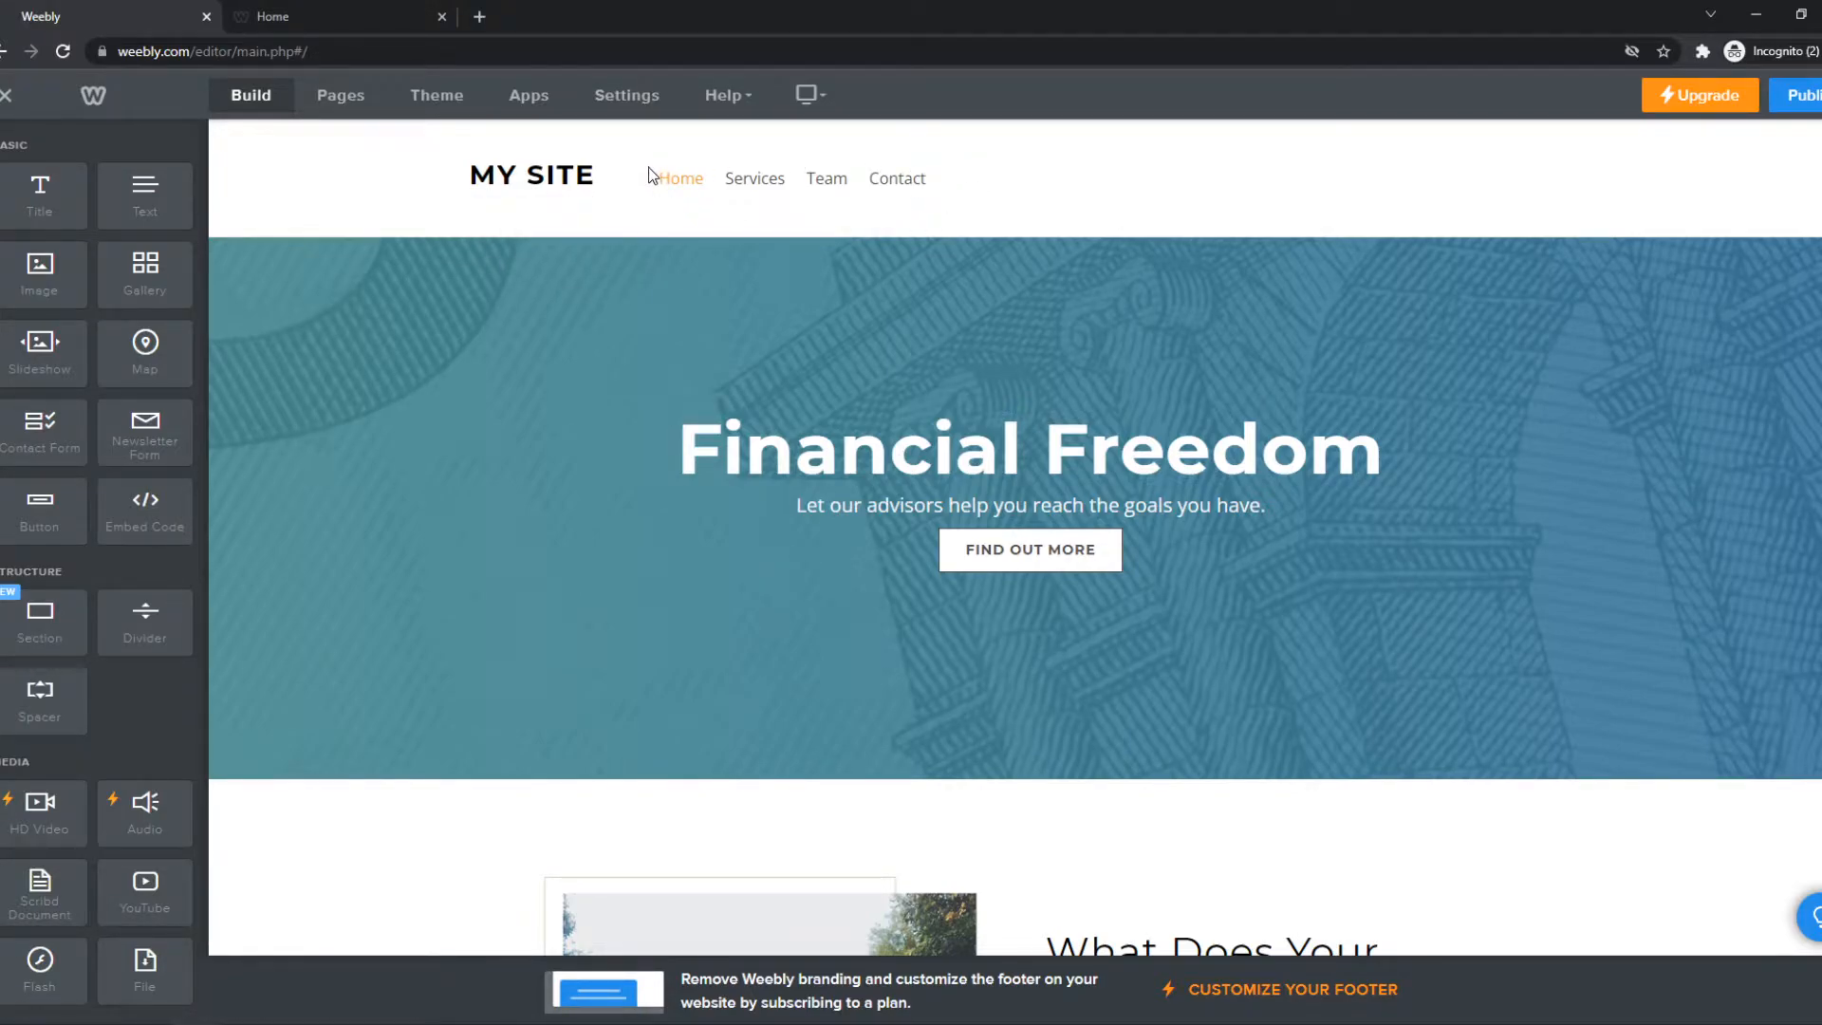
{"action": "left_click", "coordinate": [529, 174]}
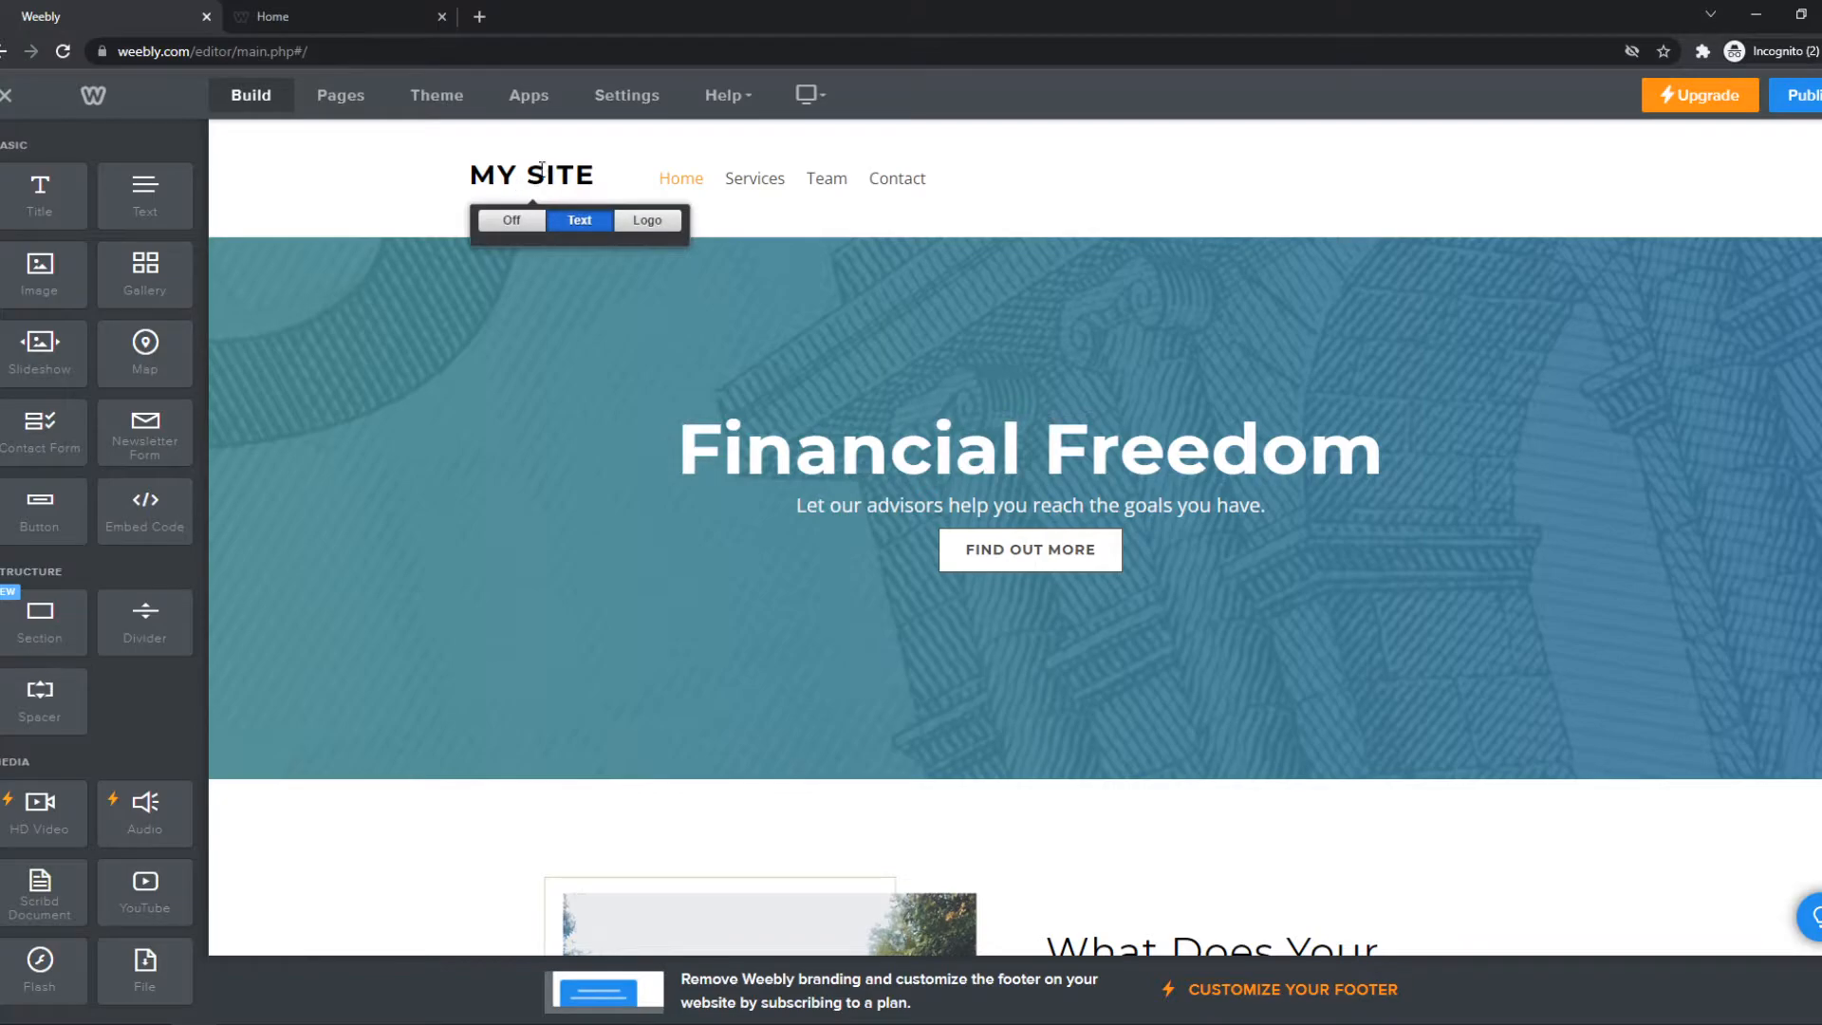
{"action": "left_click", "coordinate": [646, 220]}
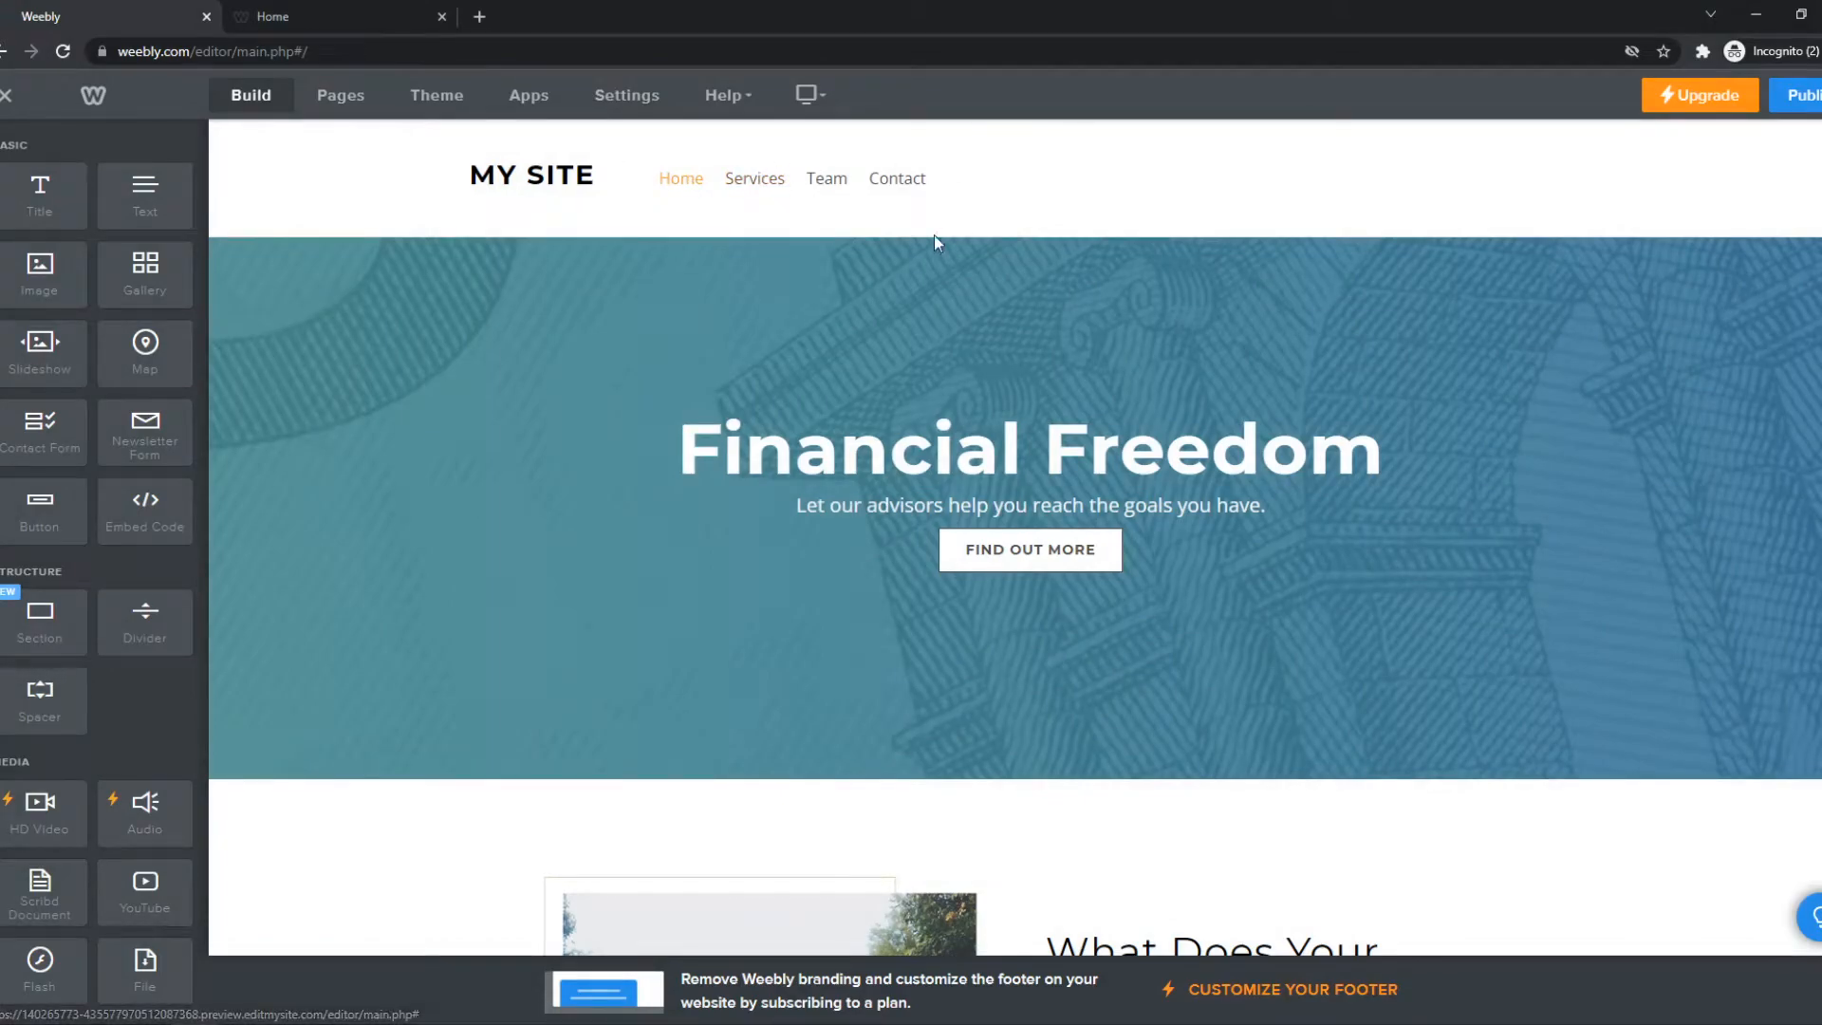
In Pages, order navigation as Home, Team, Services, Contact and review Home's page settings.
{"action": "left_click", "coordinate": [339, 95]}
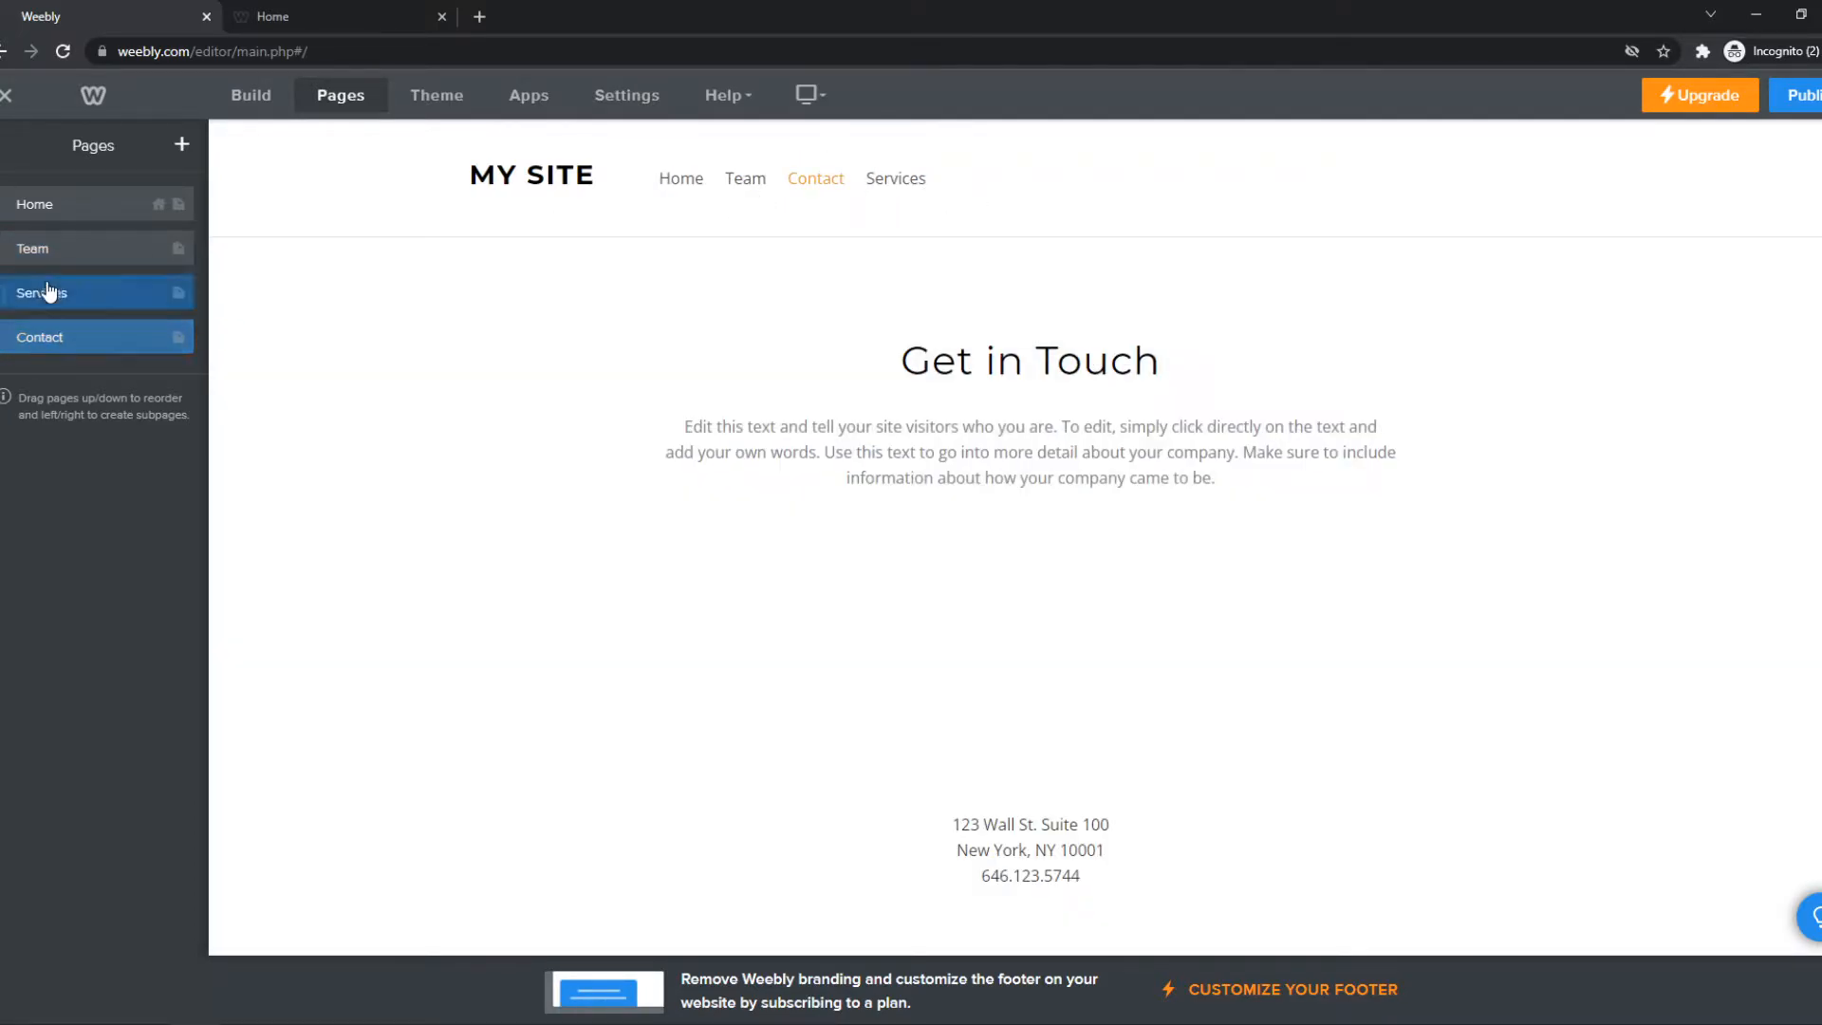
{"action": "left_click", "coordinate": [44, 293]}
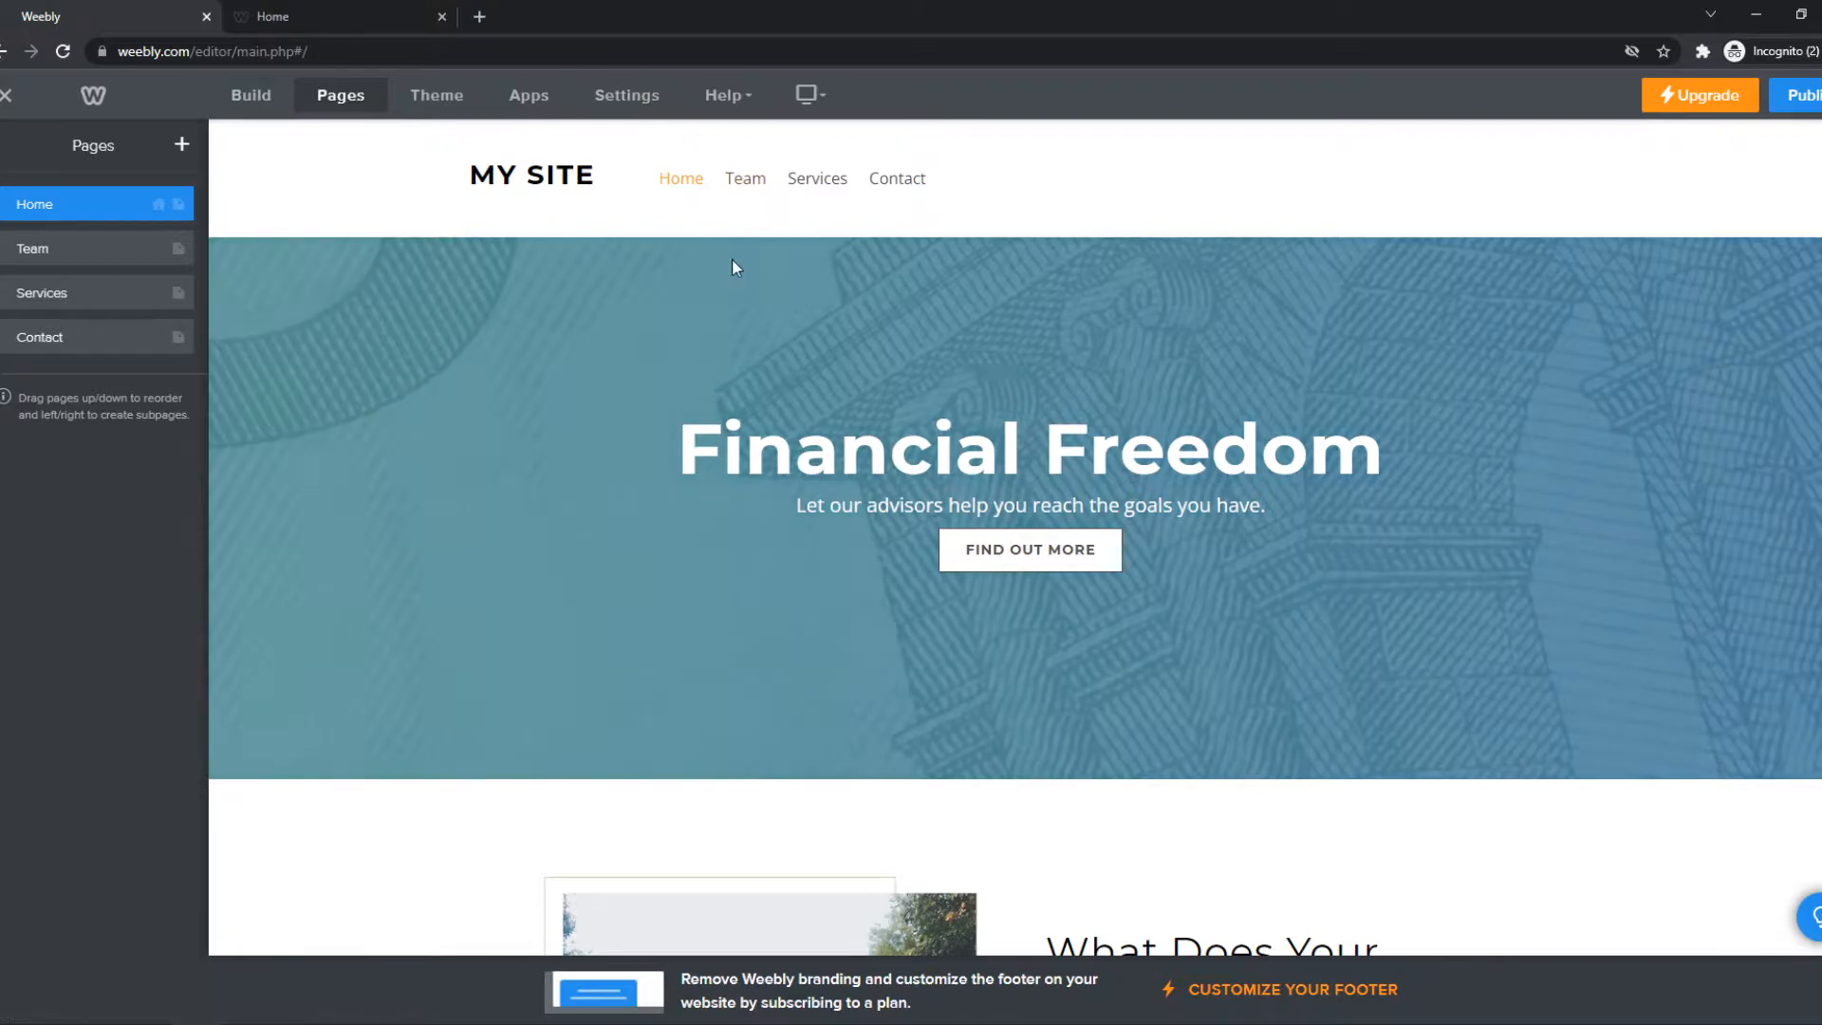
{"action": "mouse_move", "coordinate": [816, 186]}
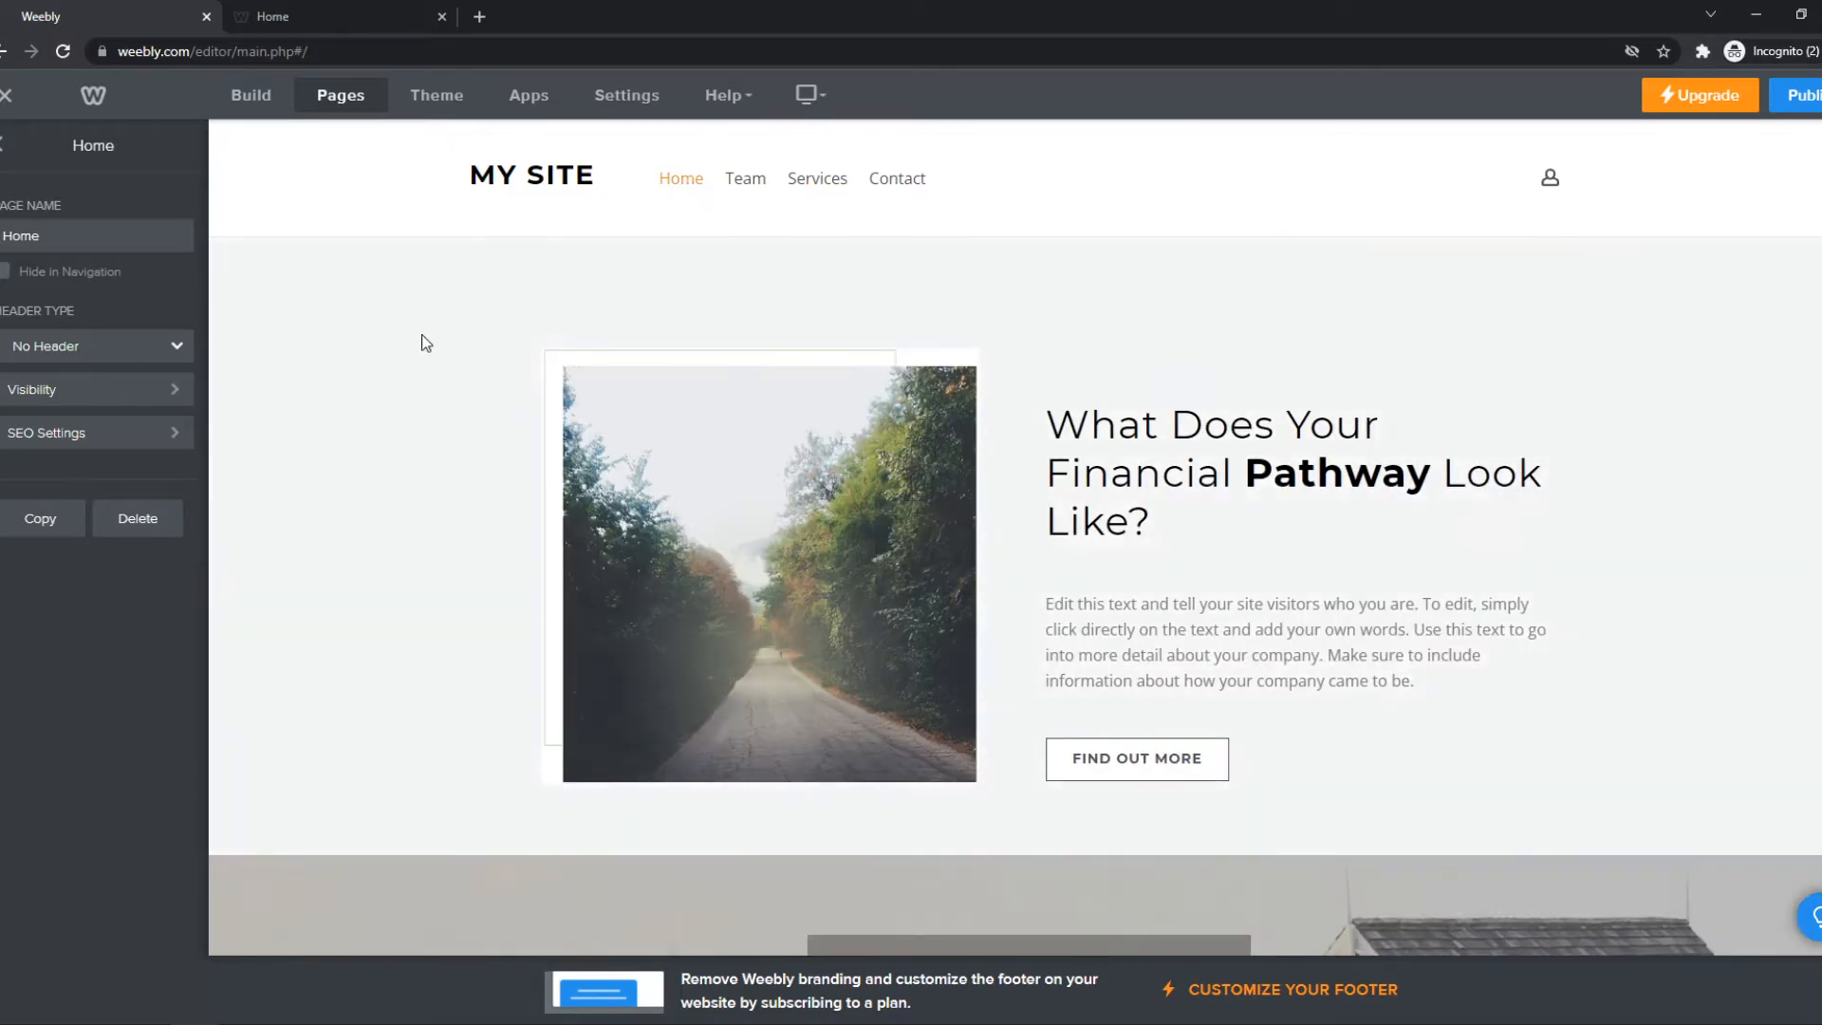
{"action": "left_click", "coordinate": [93, 346]}
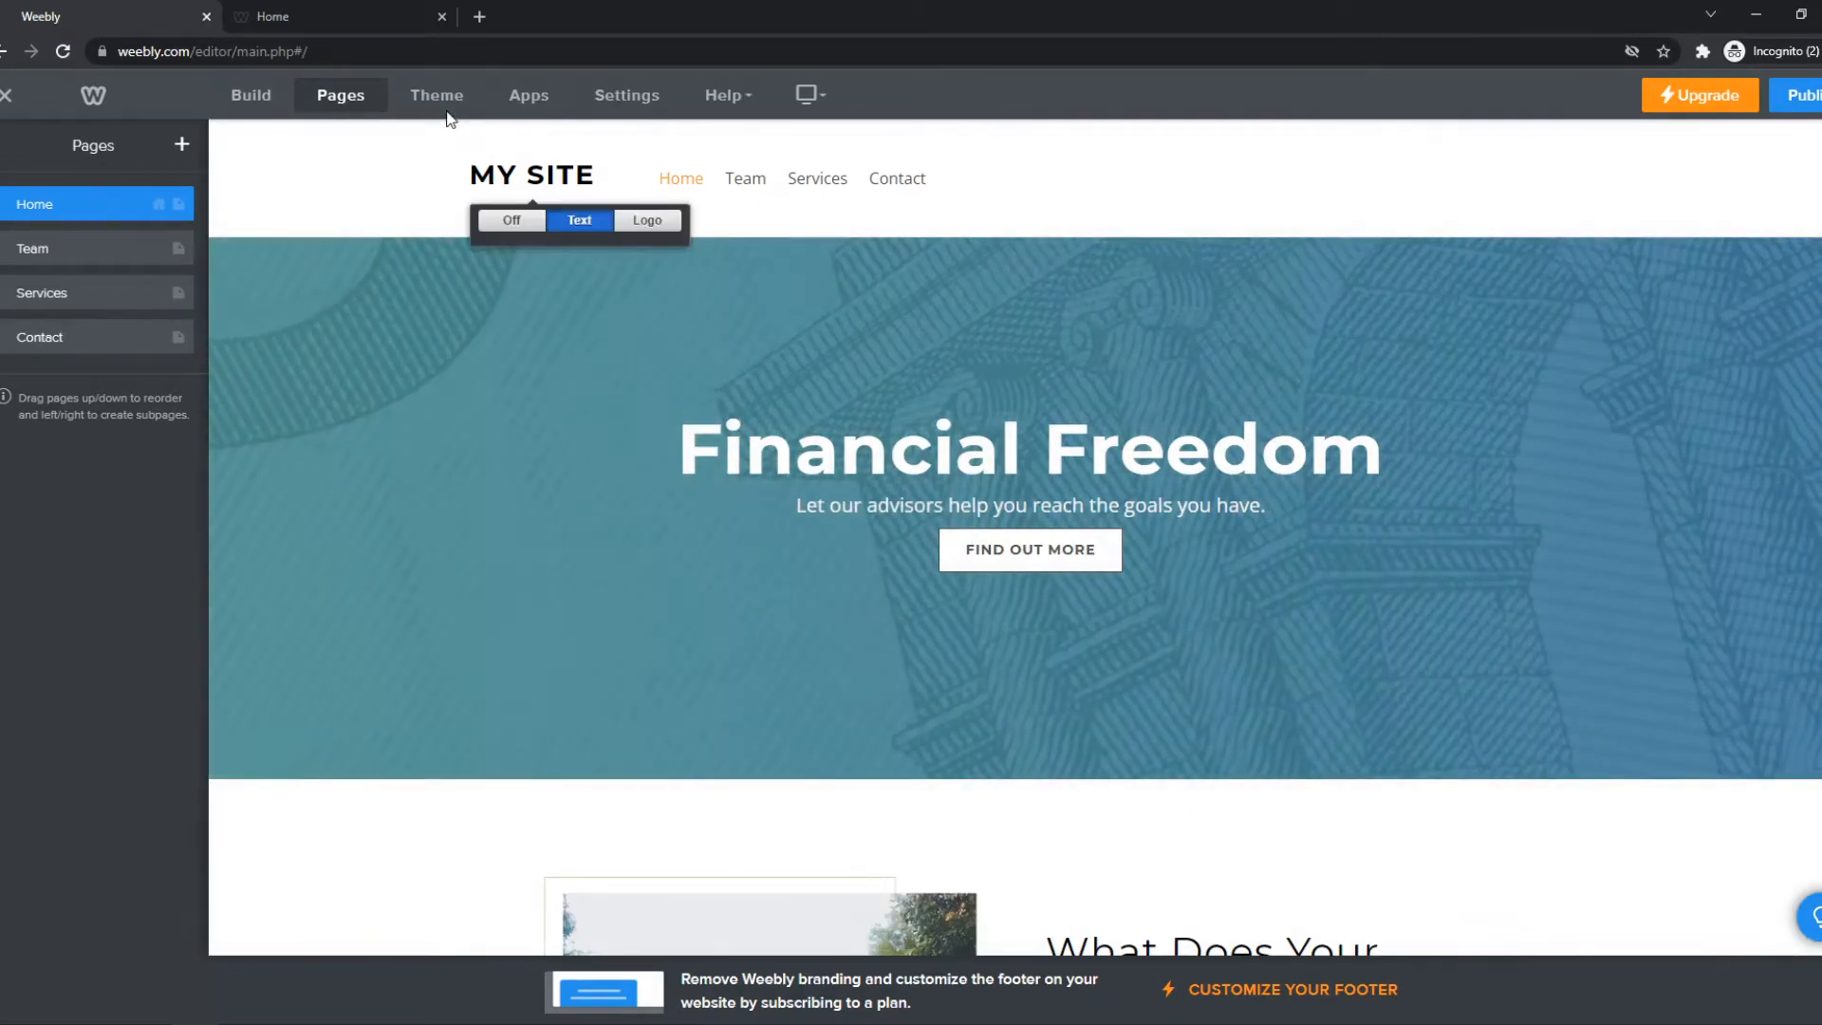
{"action": "left_click", "coordinate": [437, 95]}
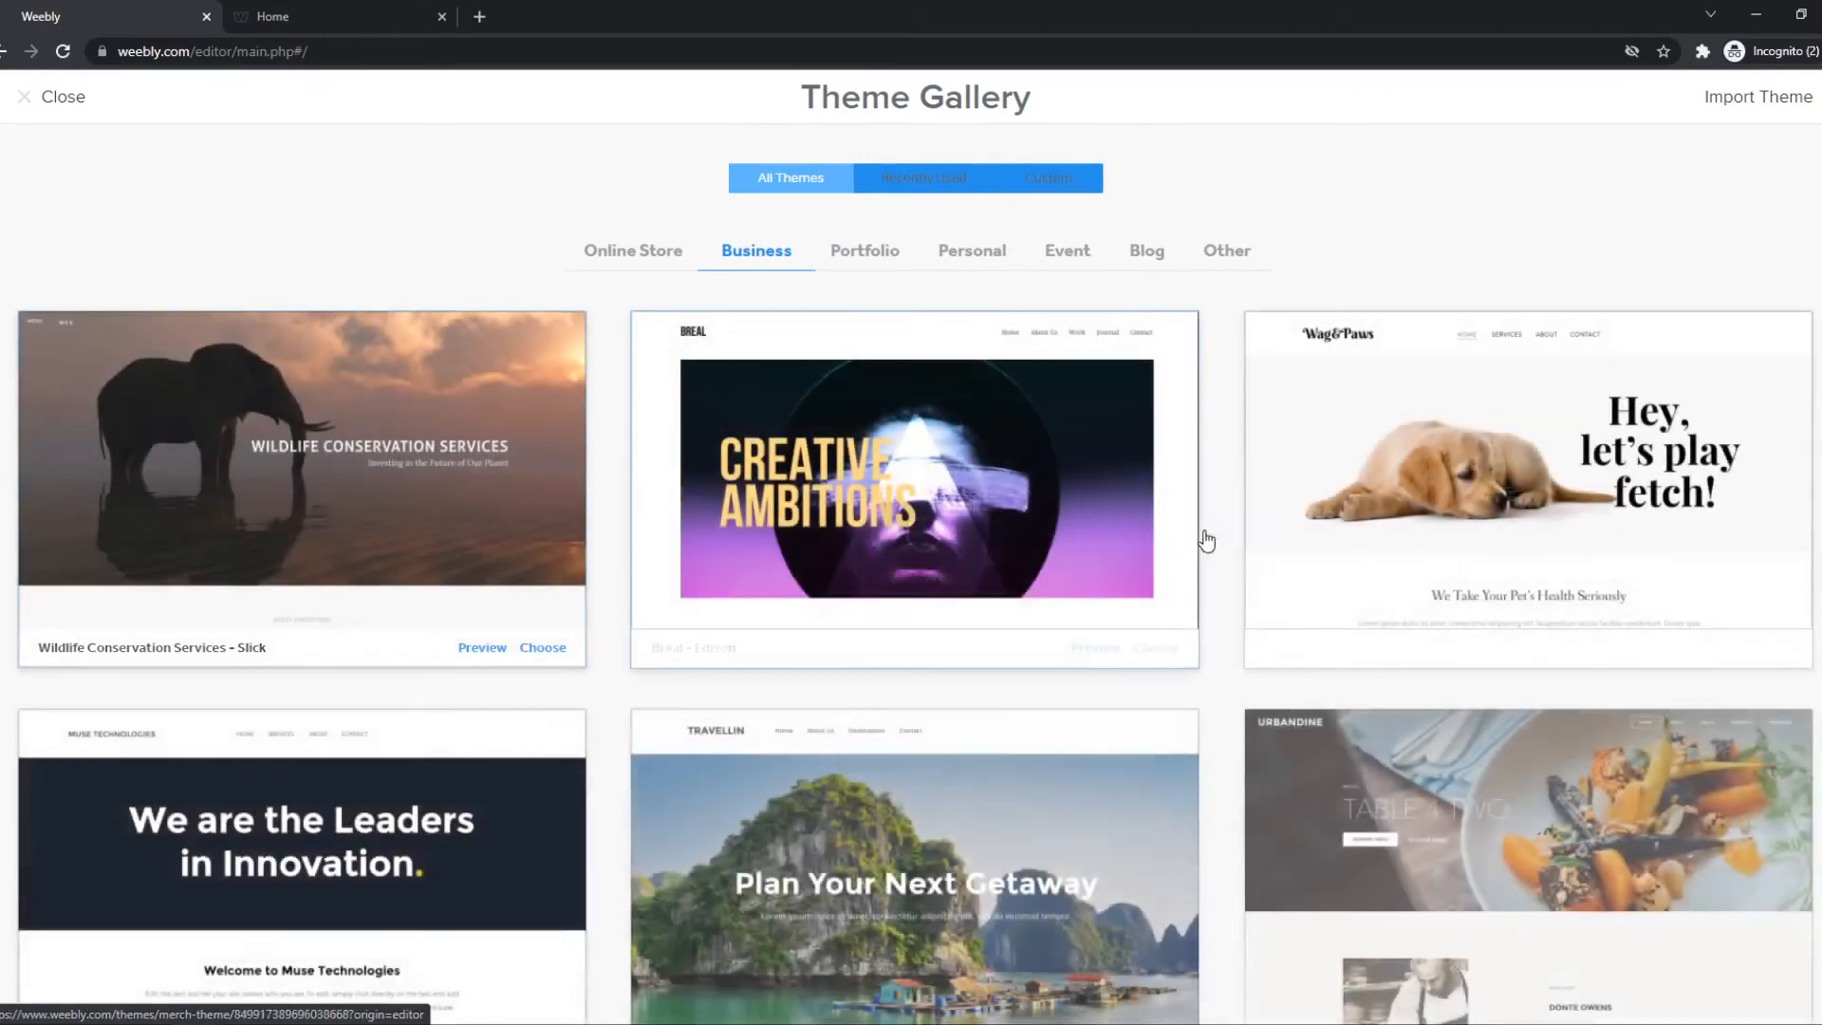
Scroll through the Business themes in the gallery and close it keeping the original theme.
{"action": "scroll", "scroll_direction": "down", "scroll_amount": 3}
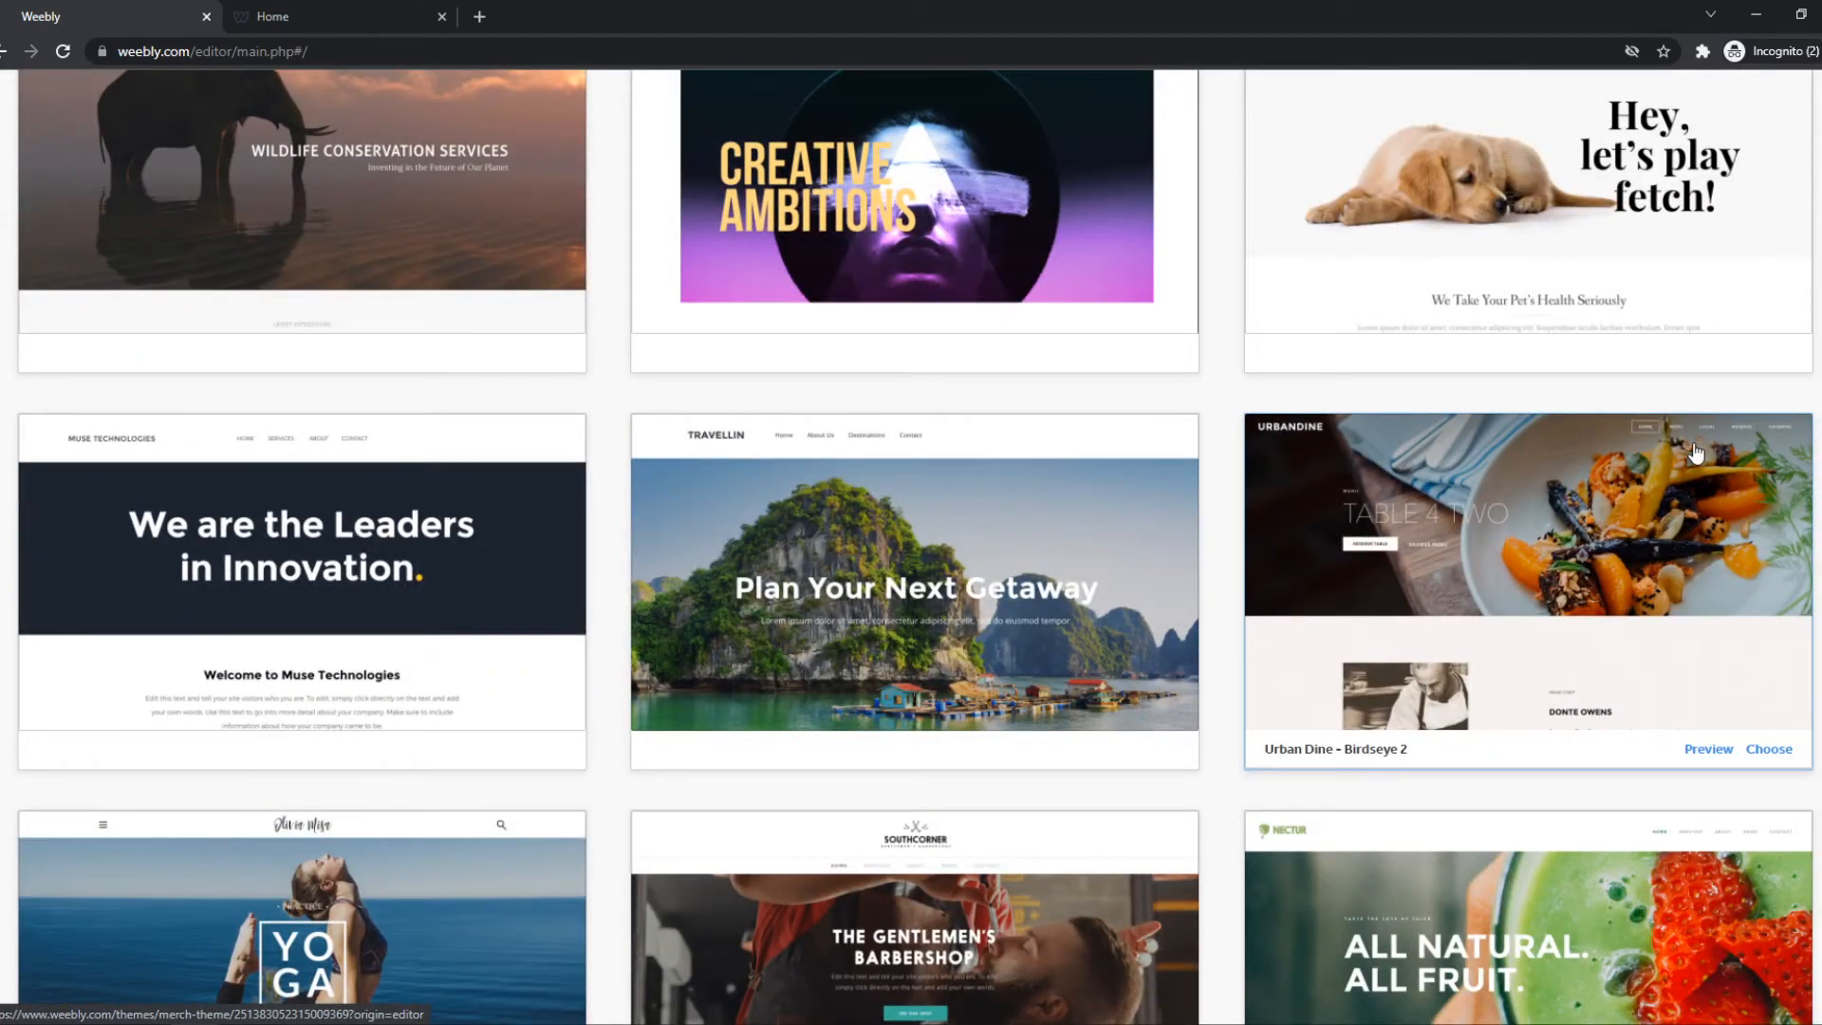
{"action": "scroll", "scroll_direction": "up", "scroll_amount": 3}
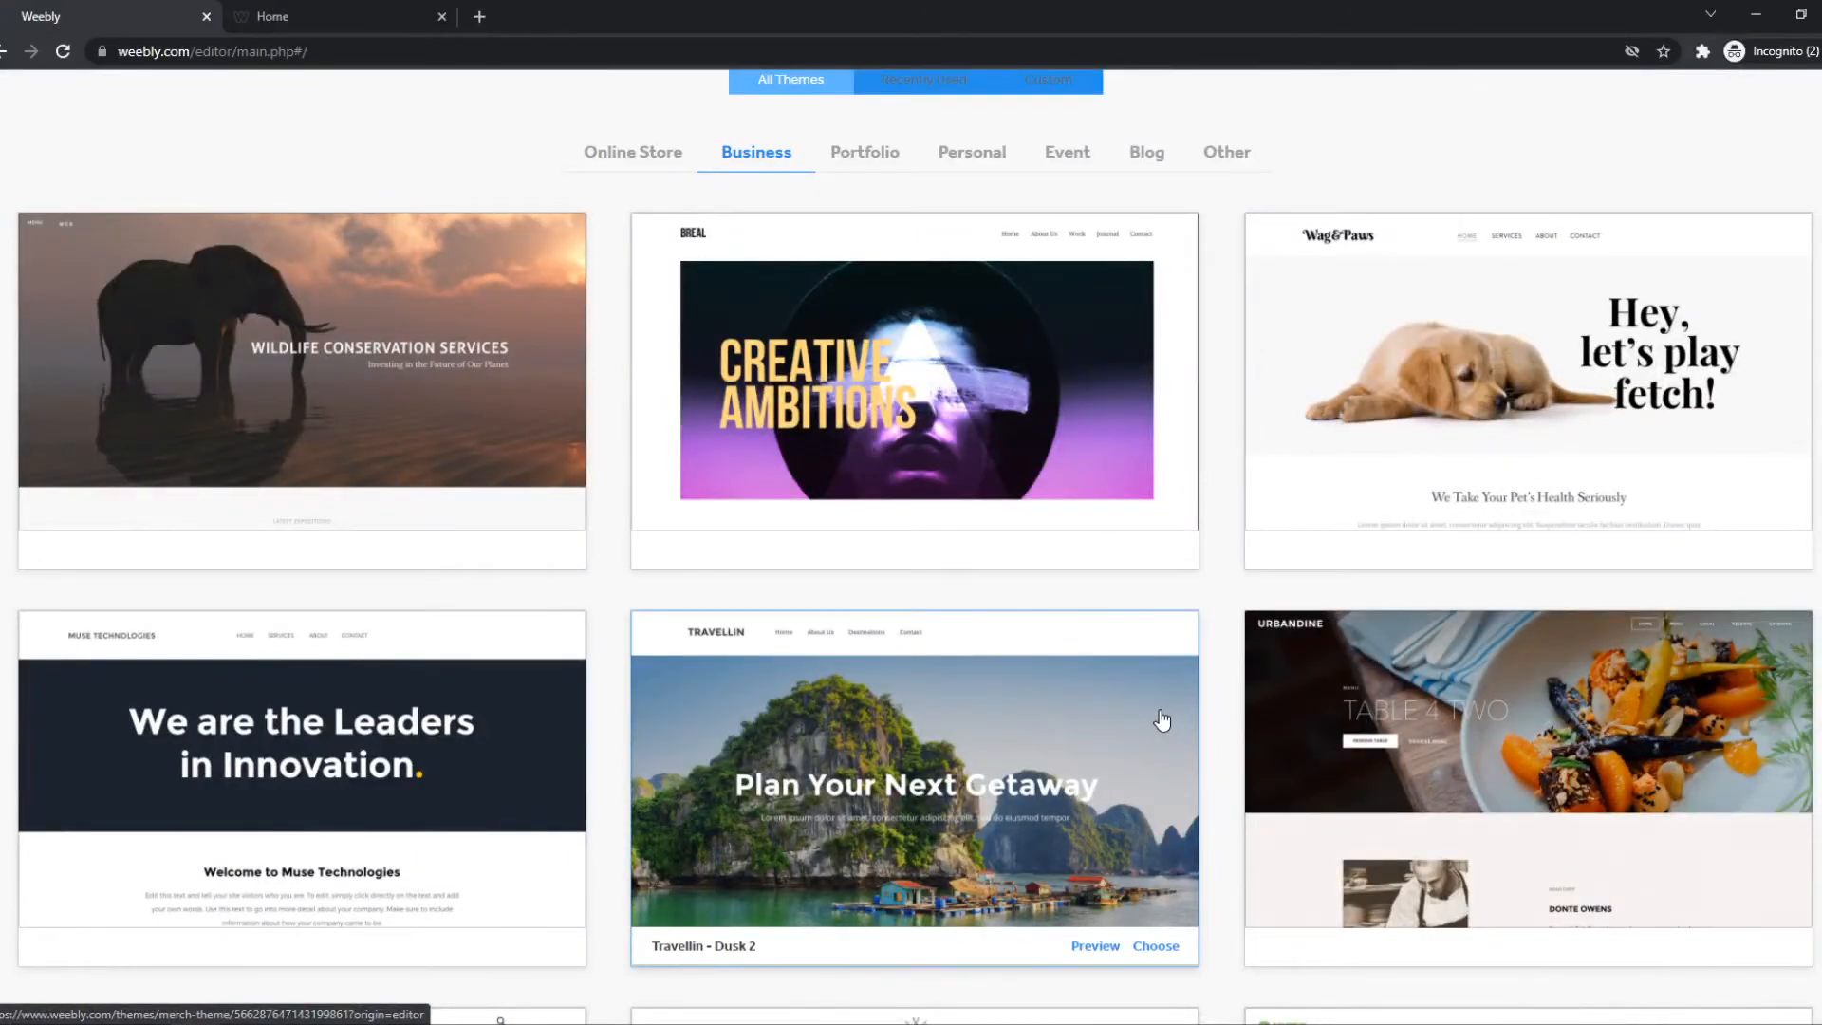
{"action": "scroll", "scroll_direction": "down", "scroll_amount": 3}
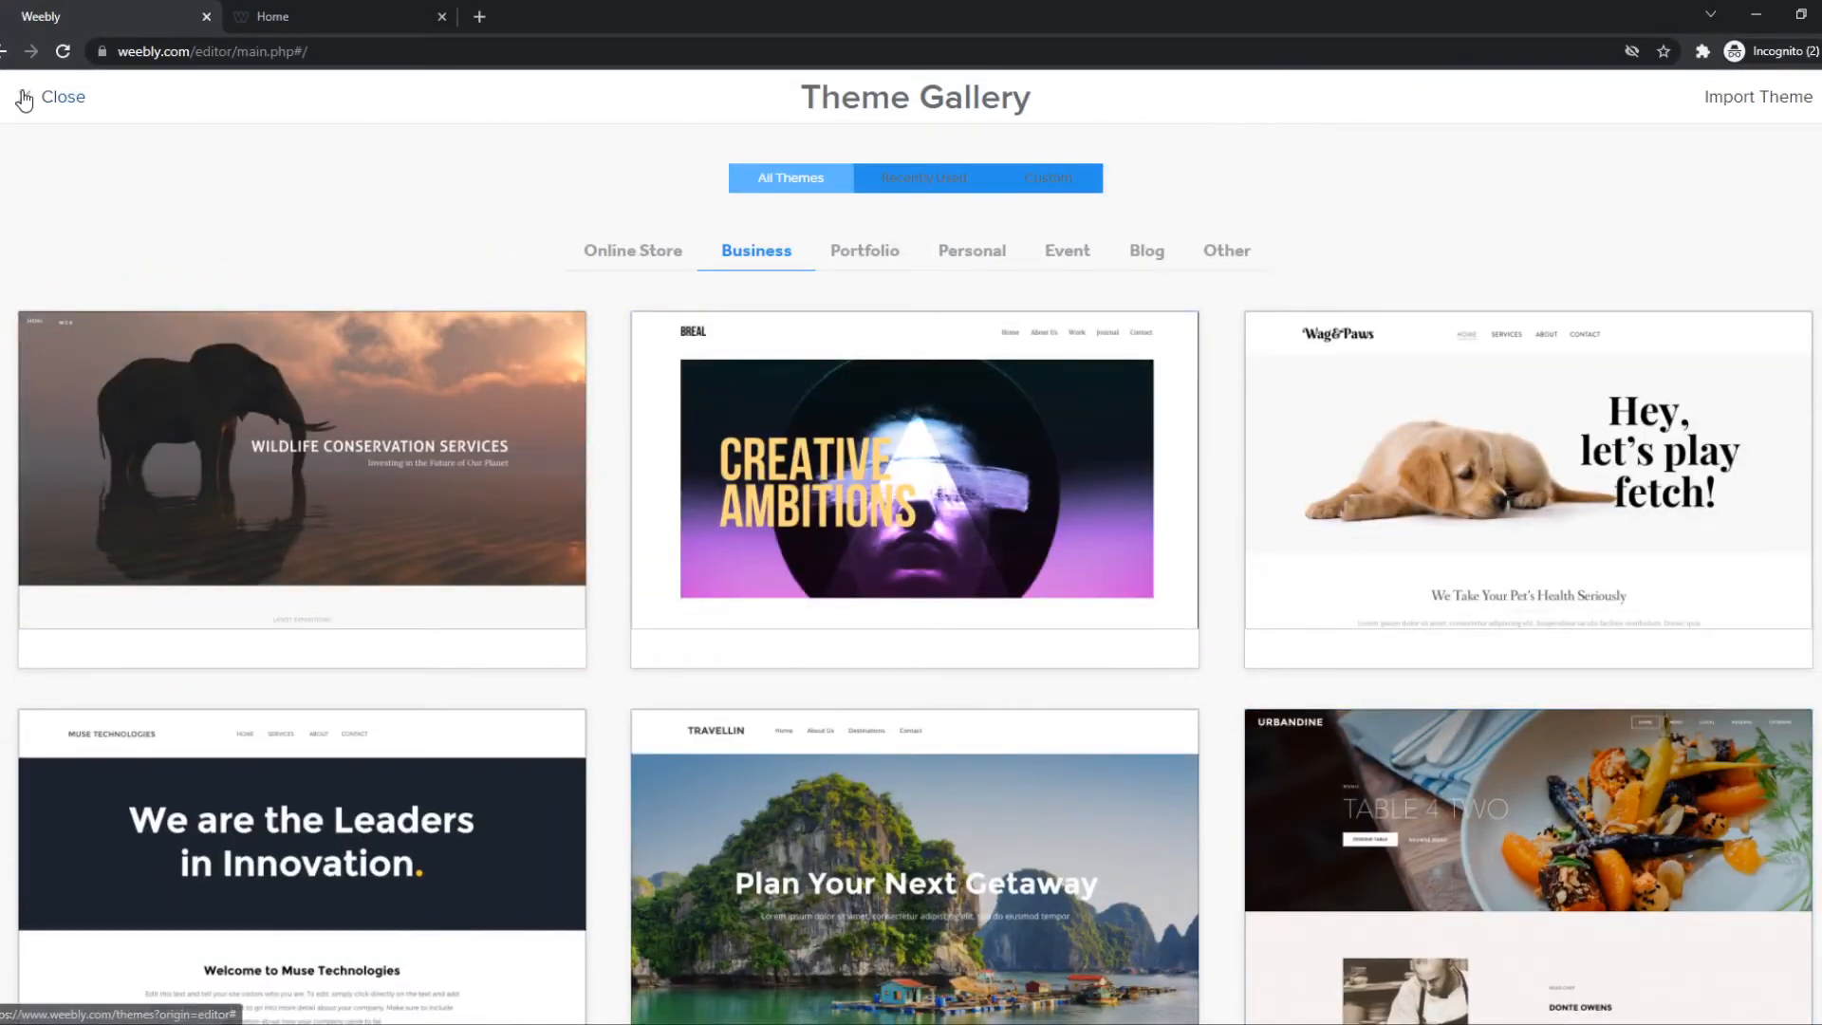
{"action": "left_click", "coordinate": [49, 97]}
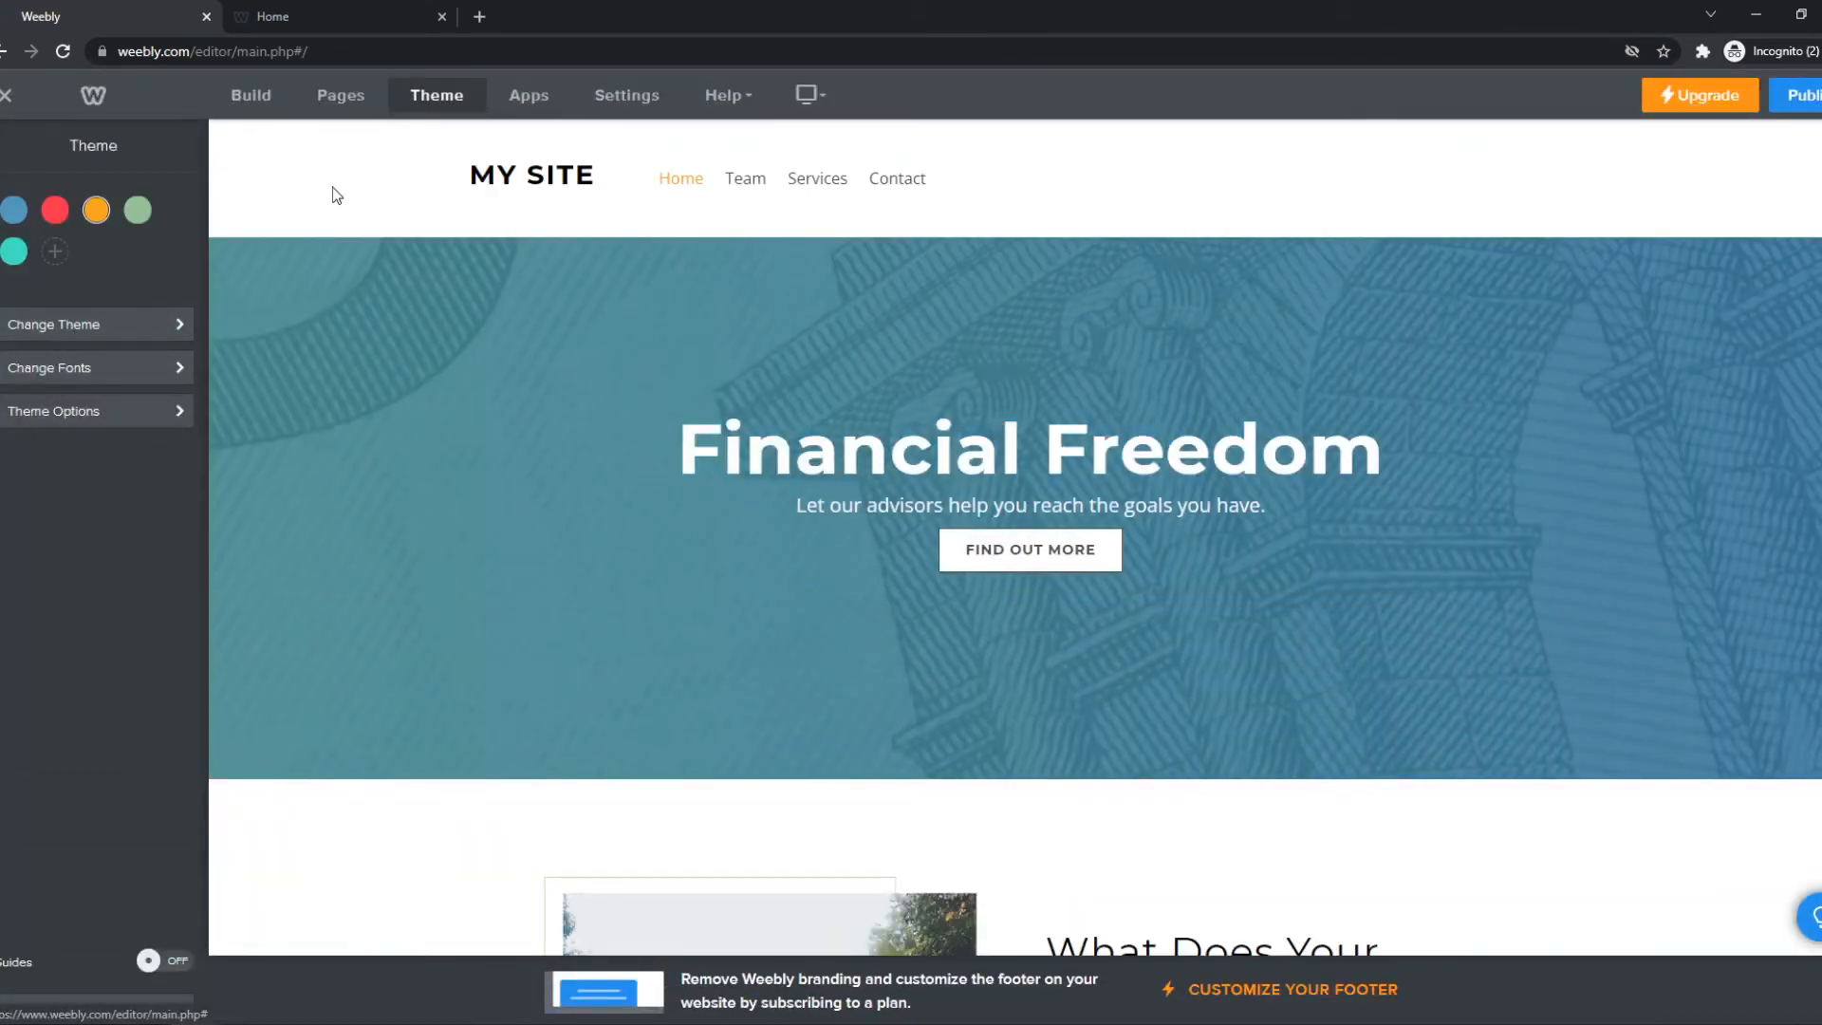